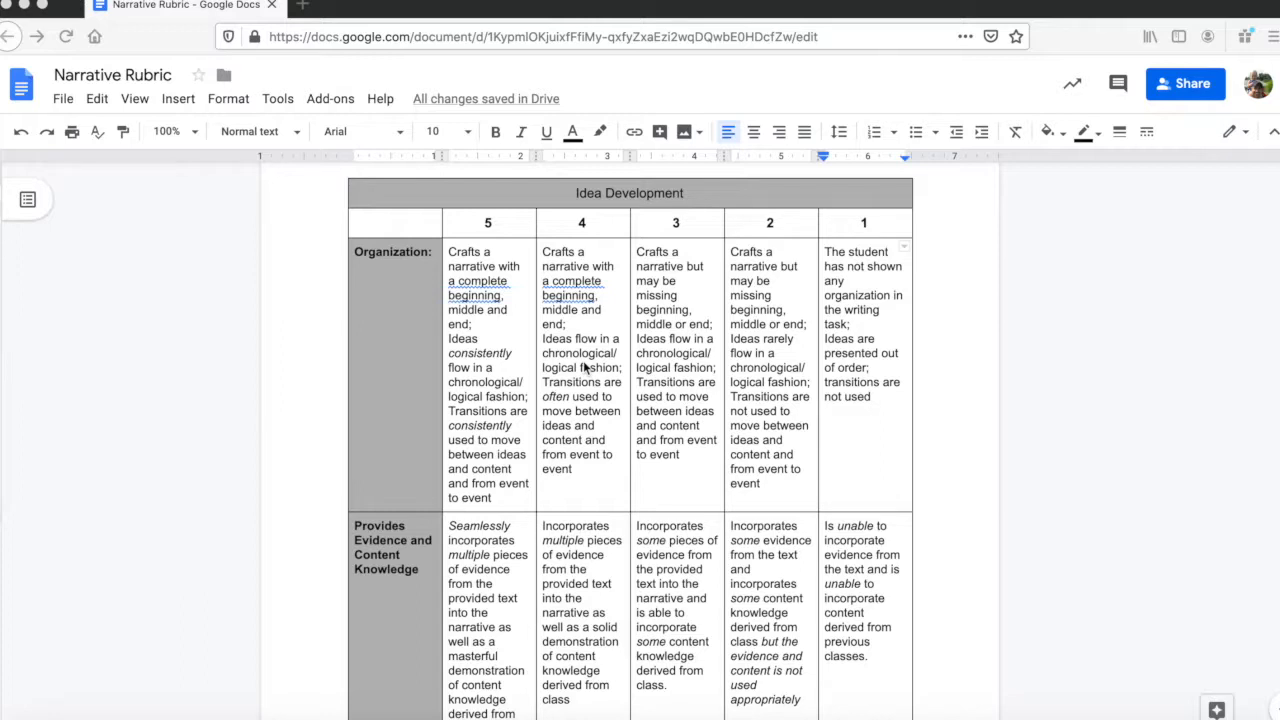
mouse_move(408, 255)
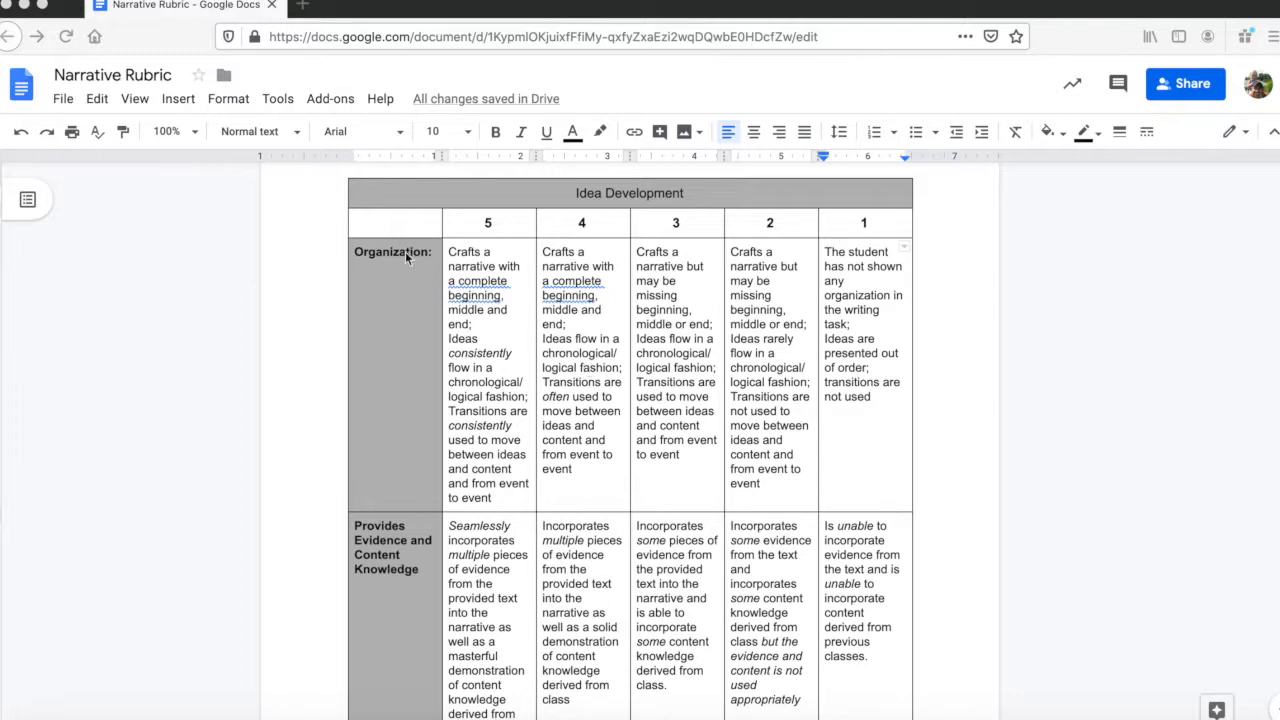
mouse_move(375, 258)
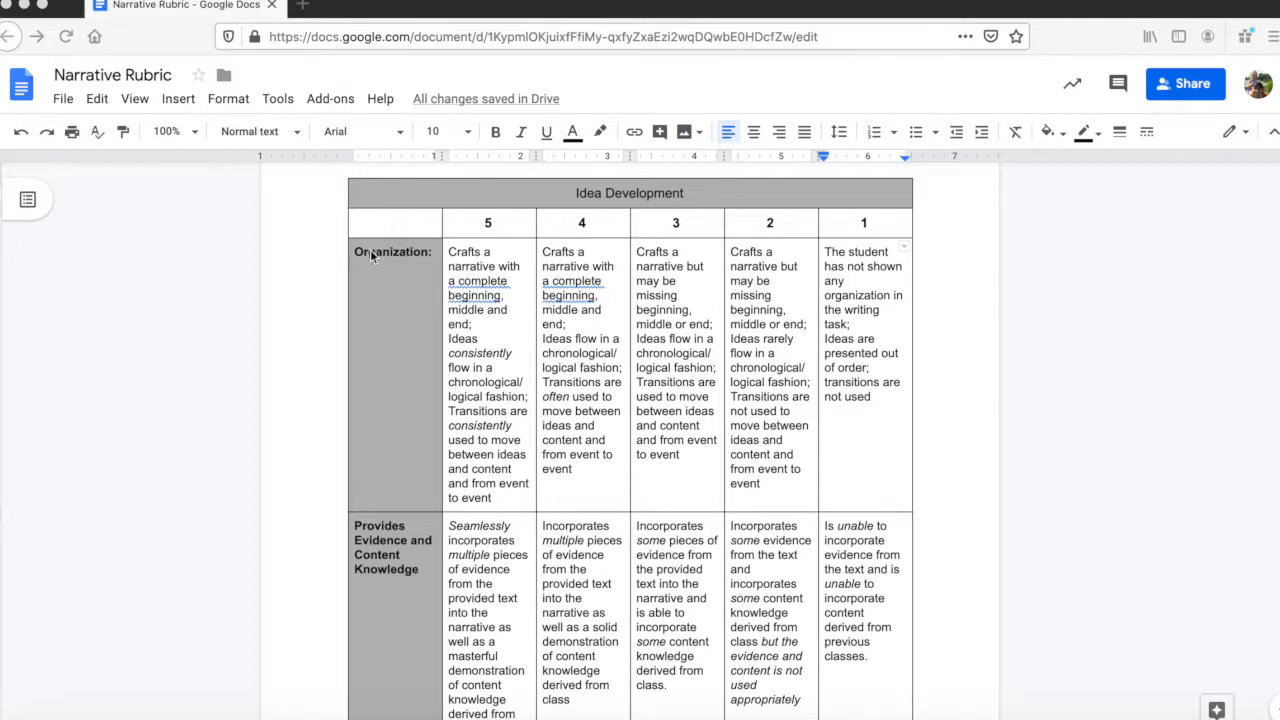
Step: Select the level 5 Organization description for discussion
double_click(392, 251)
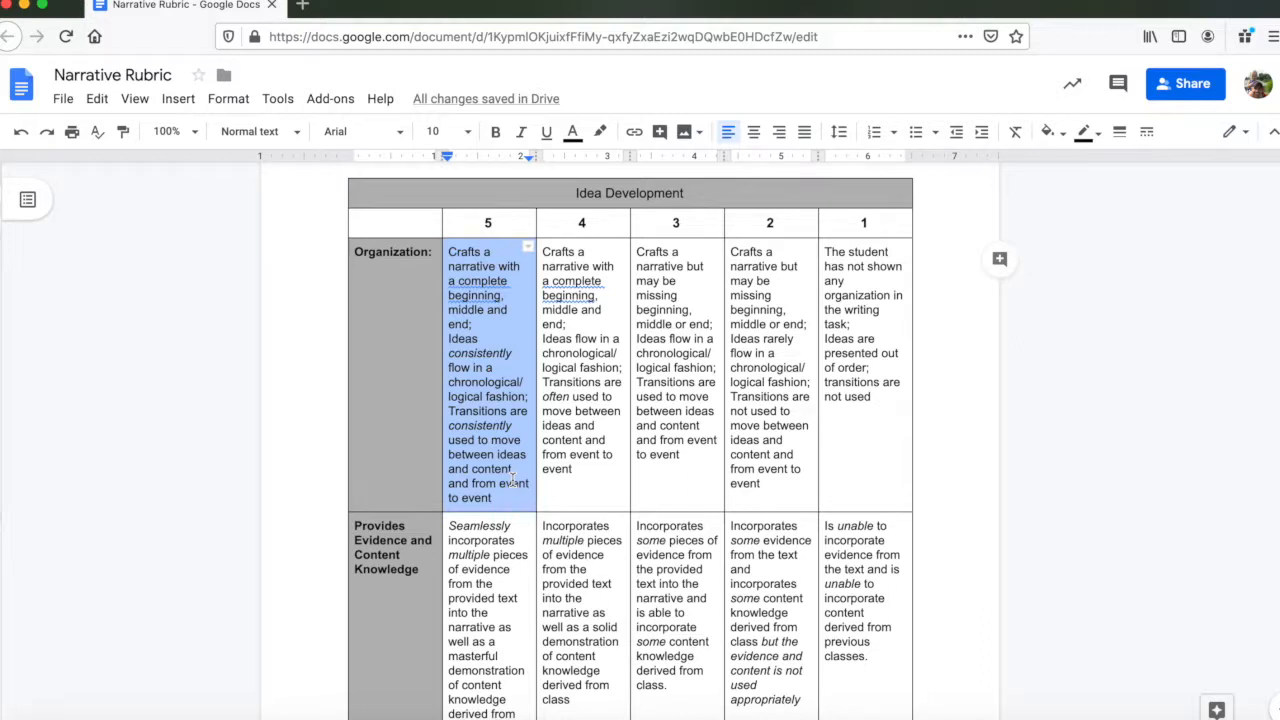
scroll(down, 3)
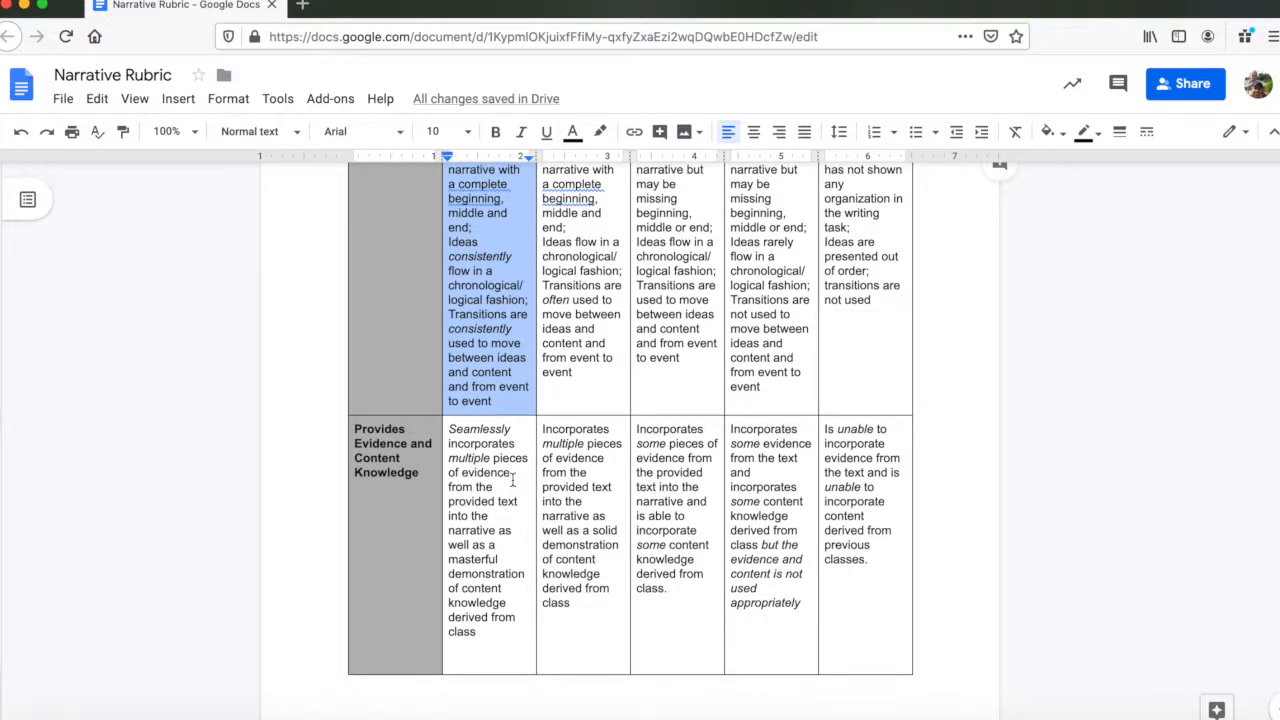
scroll(down, 3)
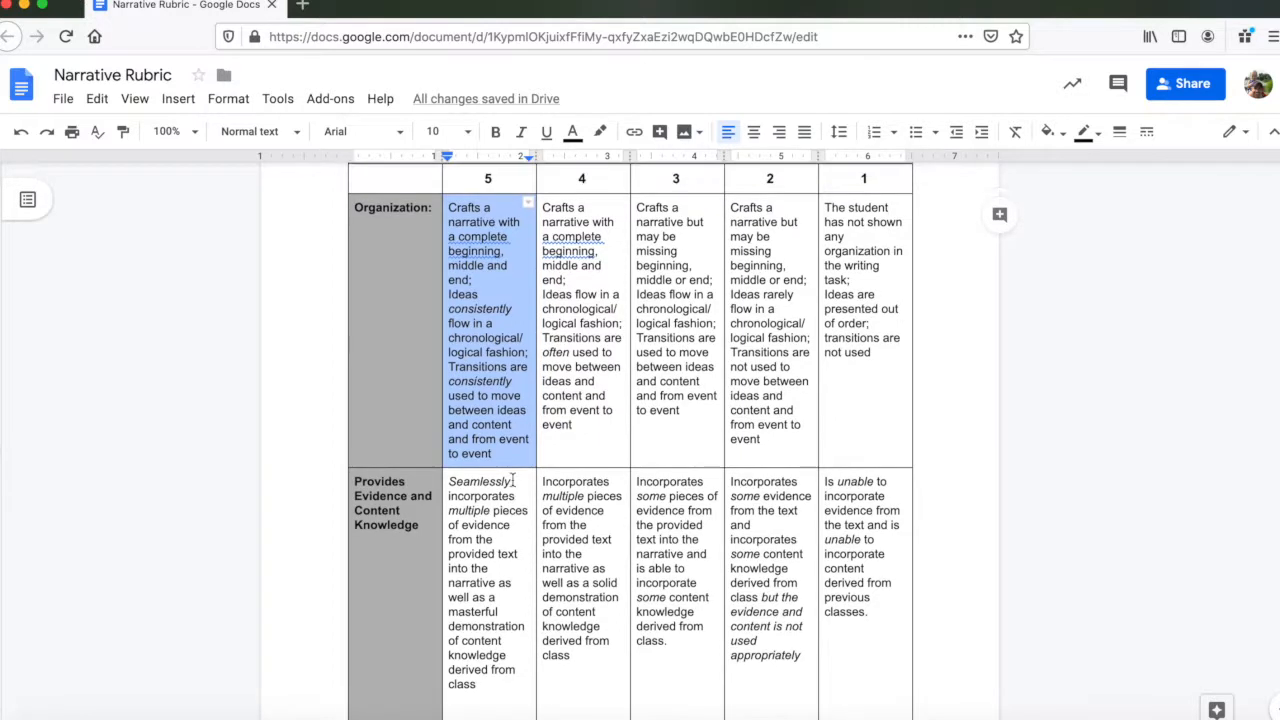
Step: Scroll through the evidence table's NPR article quotes and their explanations
scroll(down, 3)
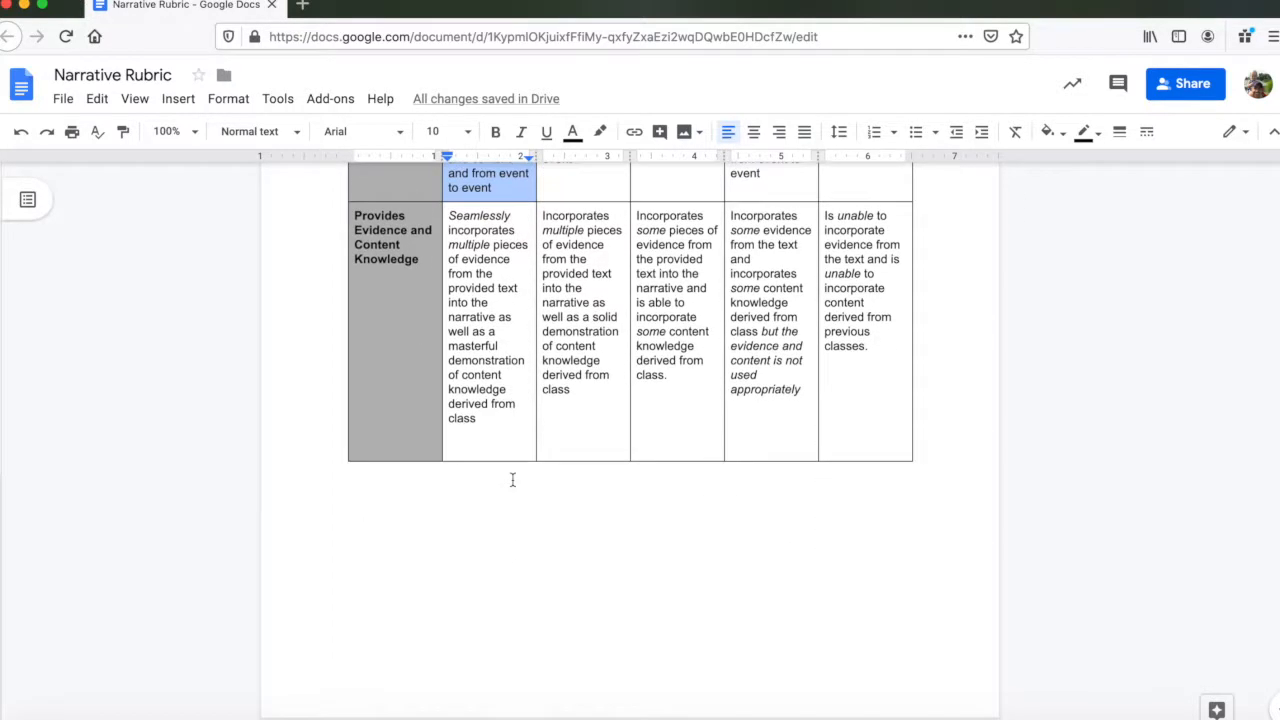
scroll(down, 3)
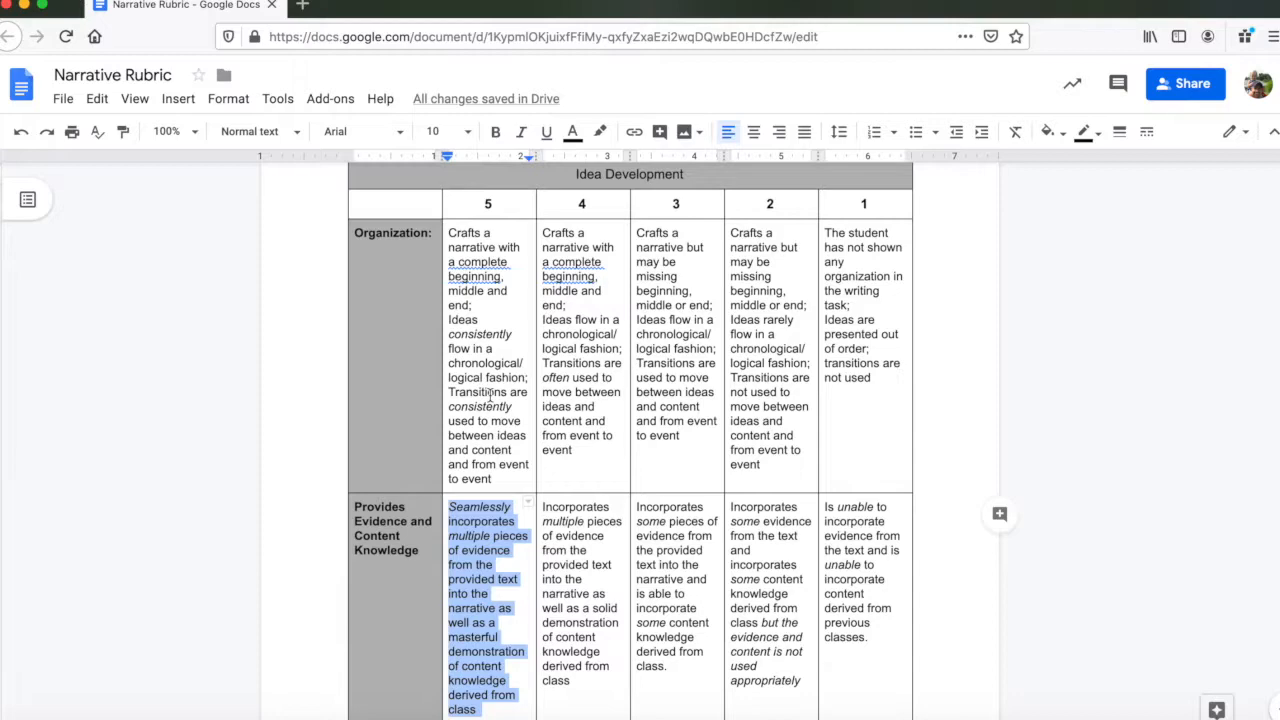
scroll(down, 3)
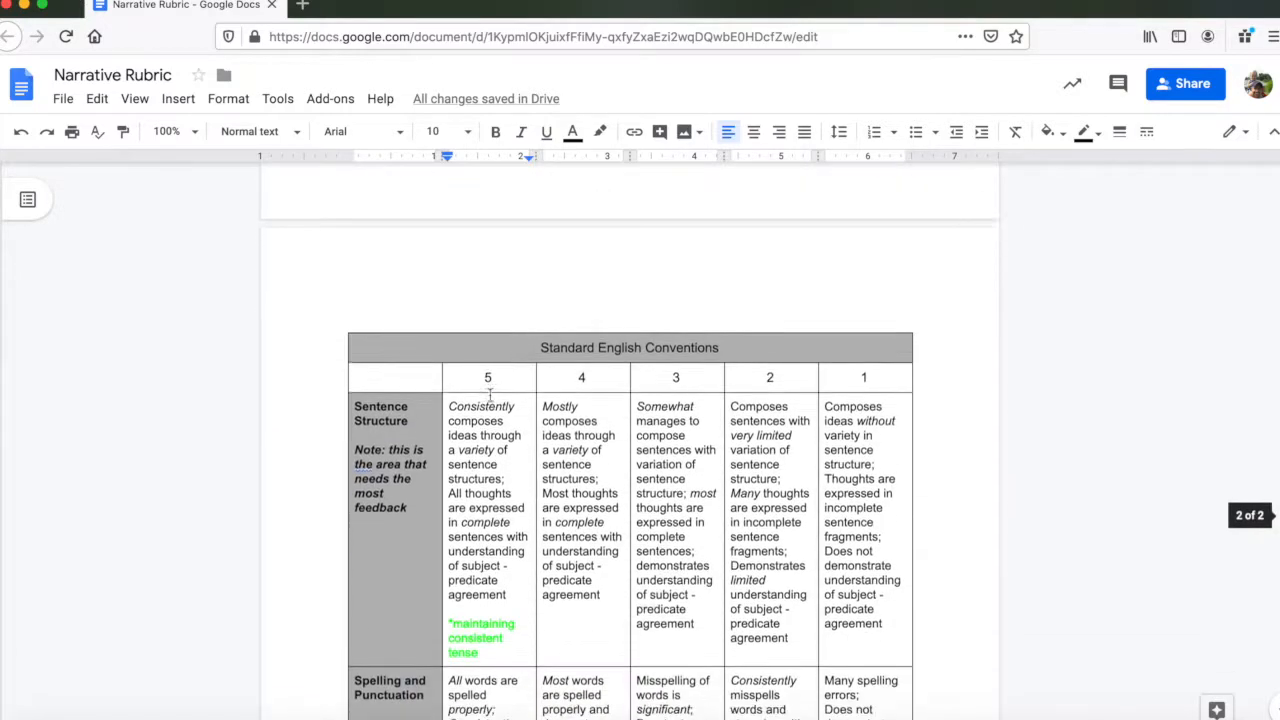
scroll(down, 3)
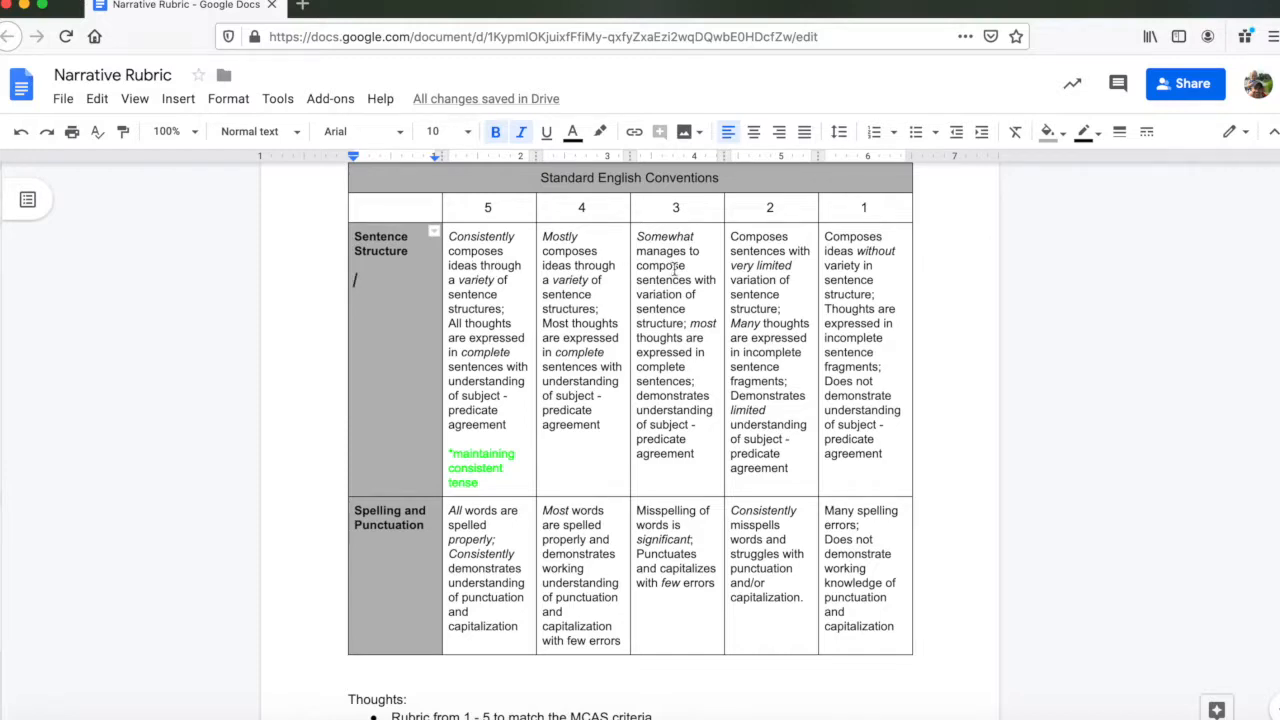
scroll(down, 3)
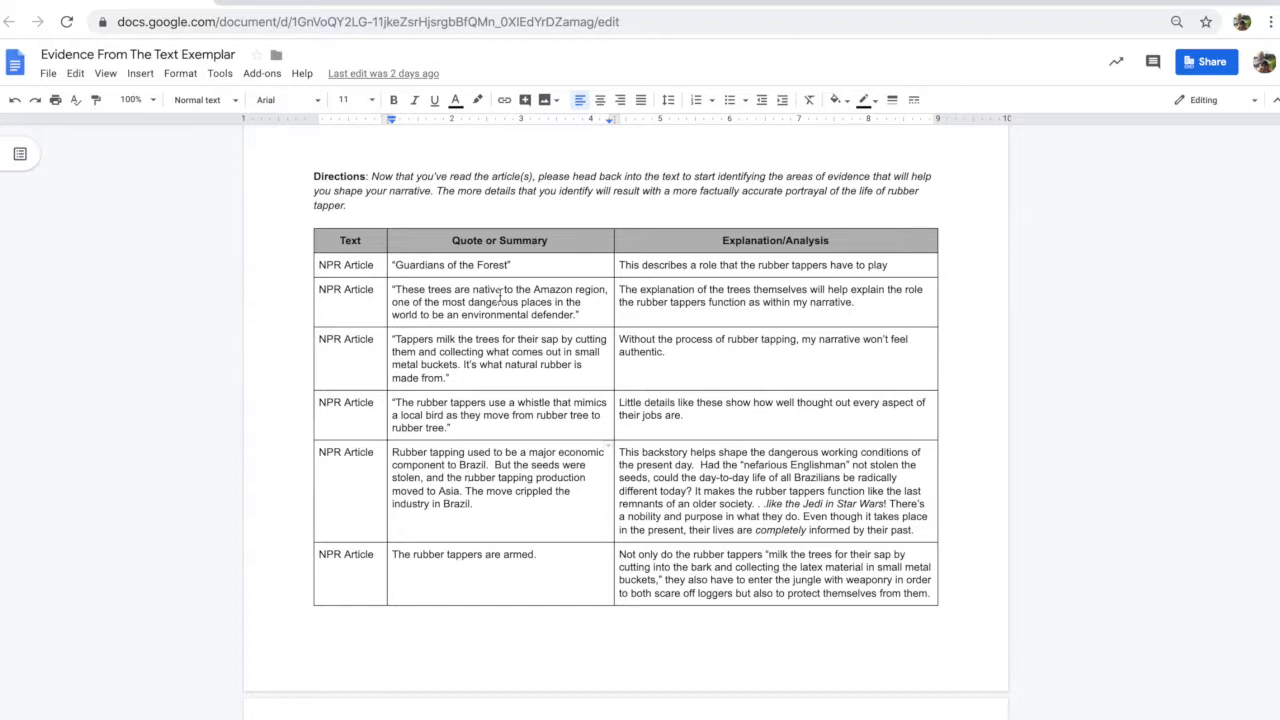
mouse_move(638, 291)
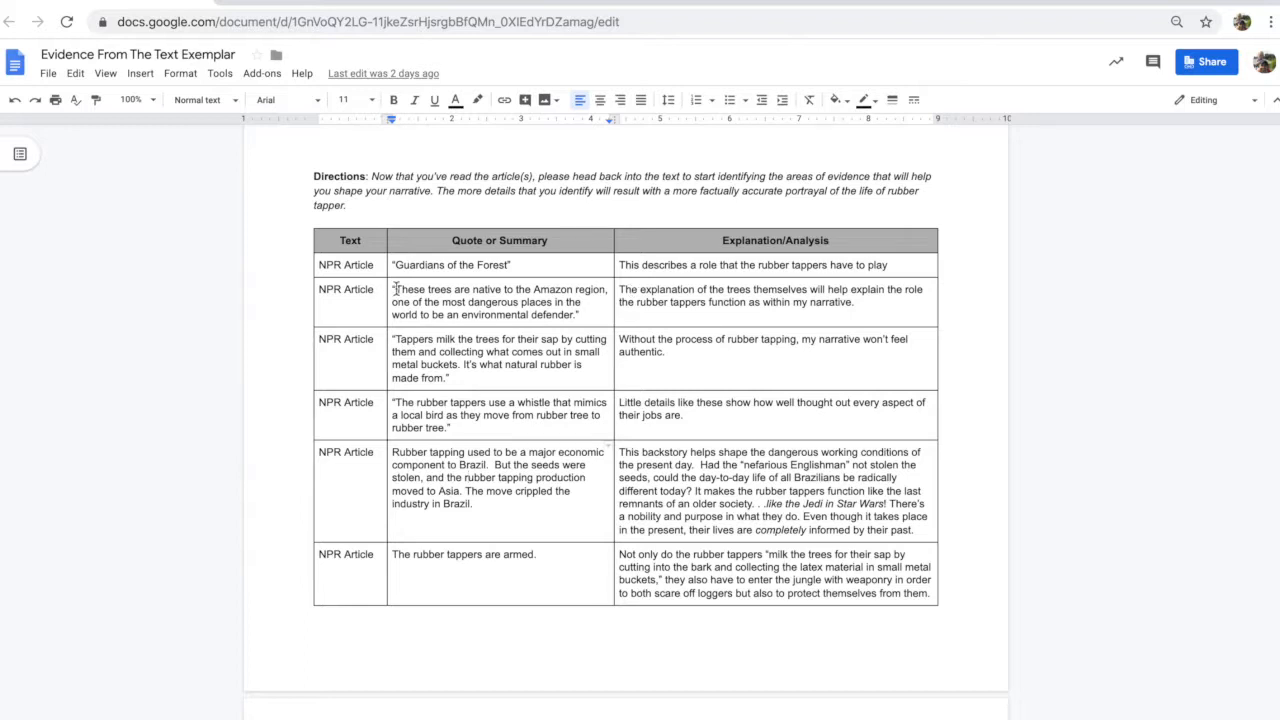
drag(395, 289, 580, 314)
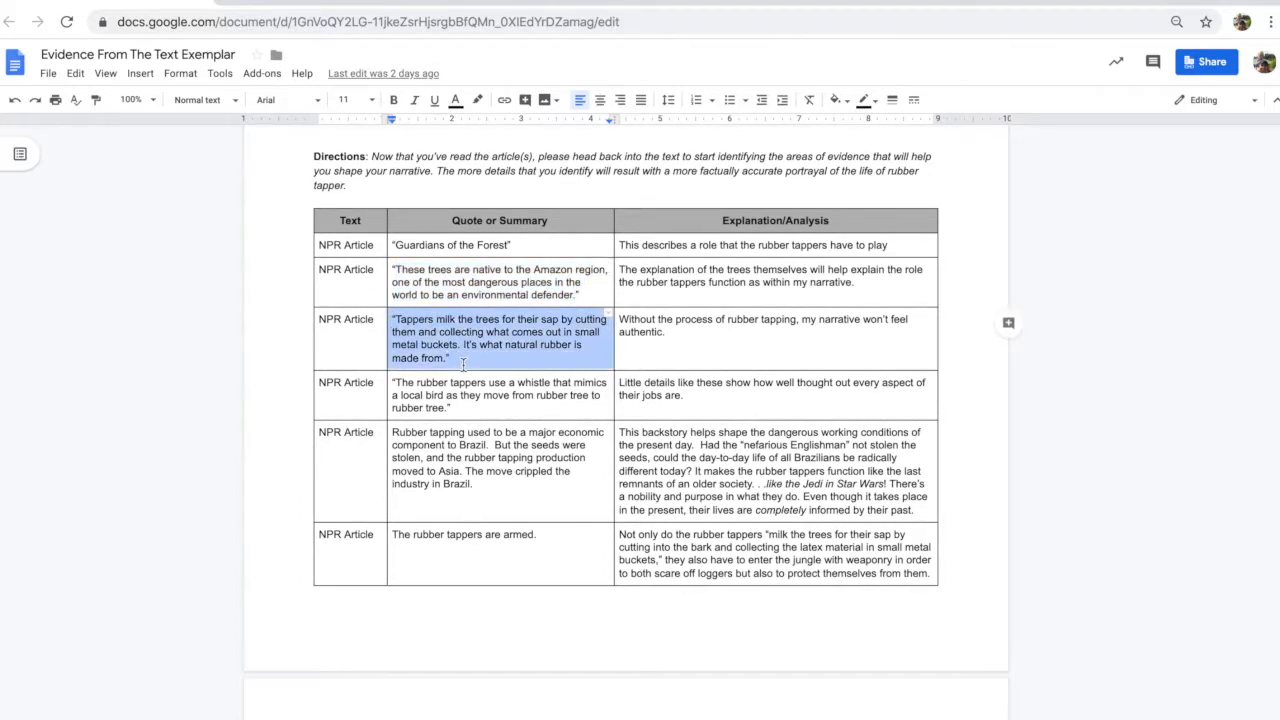
mouse_move(550, 372)
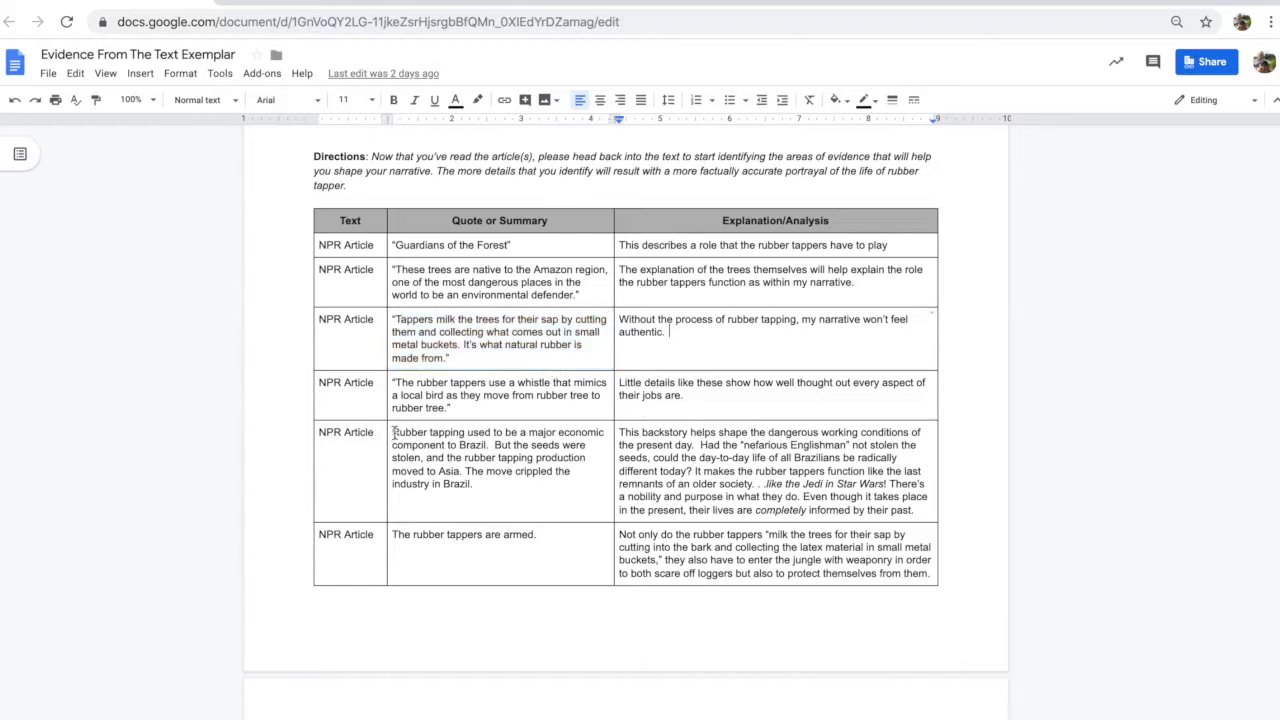
drag(392, 432, 472, 483)
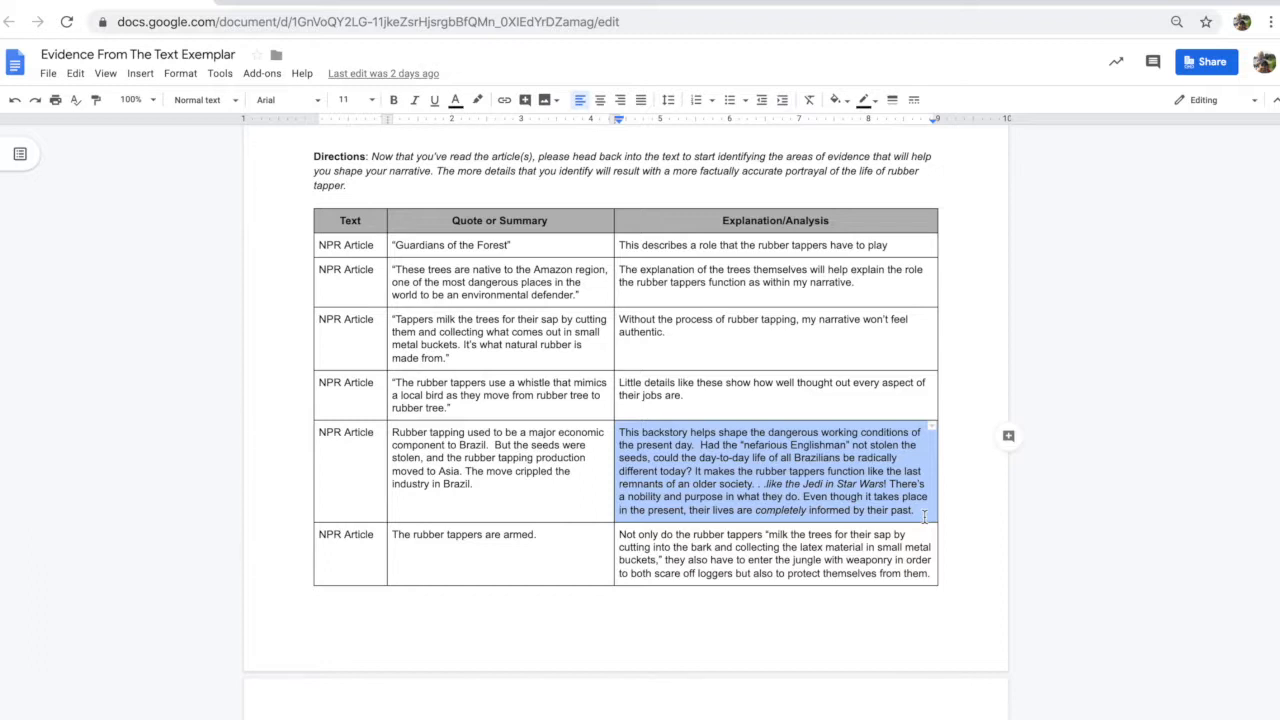
mouse_move(514, 416)
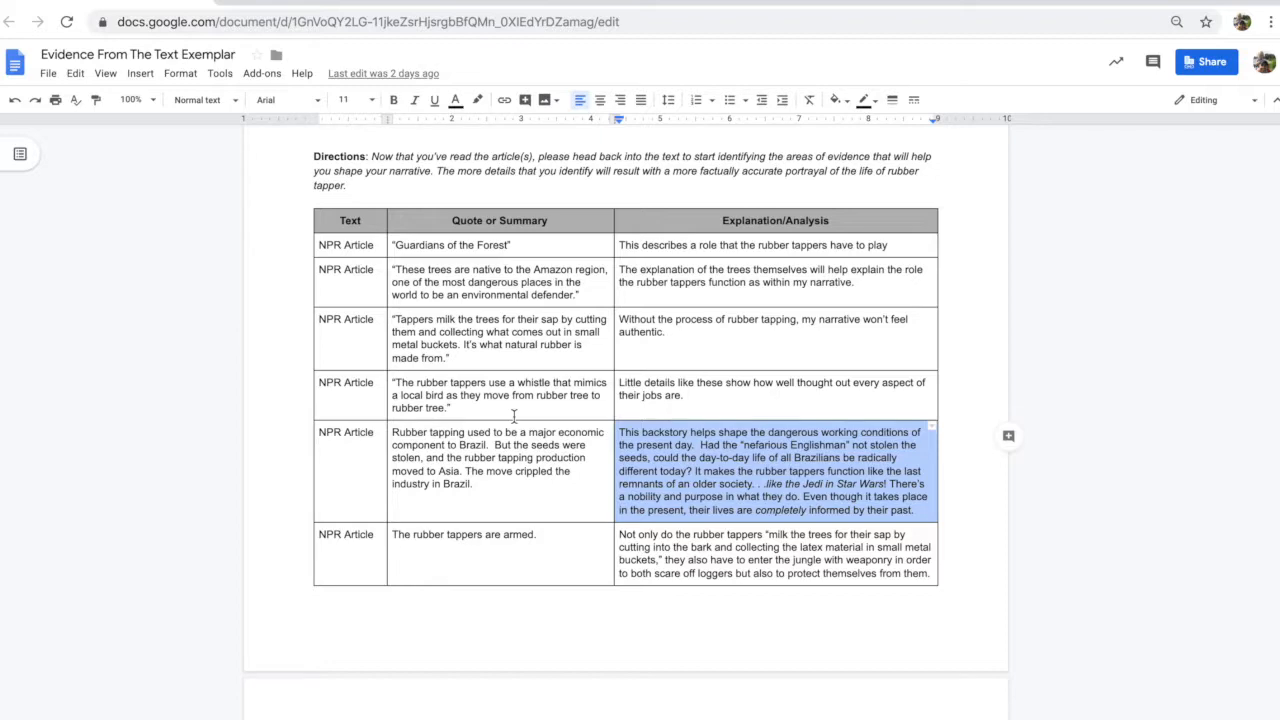
click(455, 407)
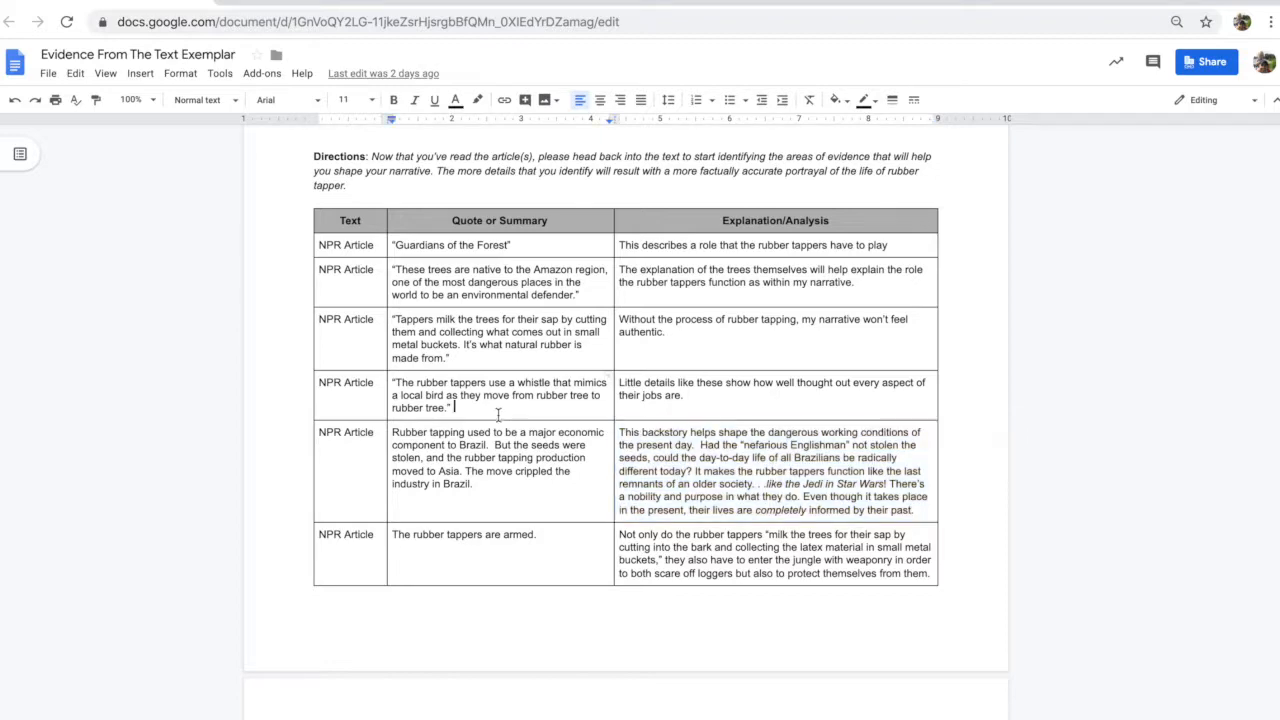
scroll(down, 3)
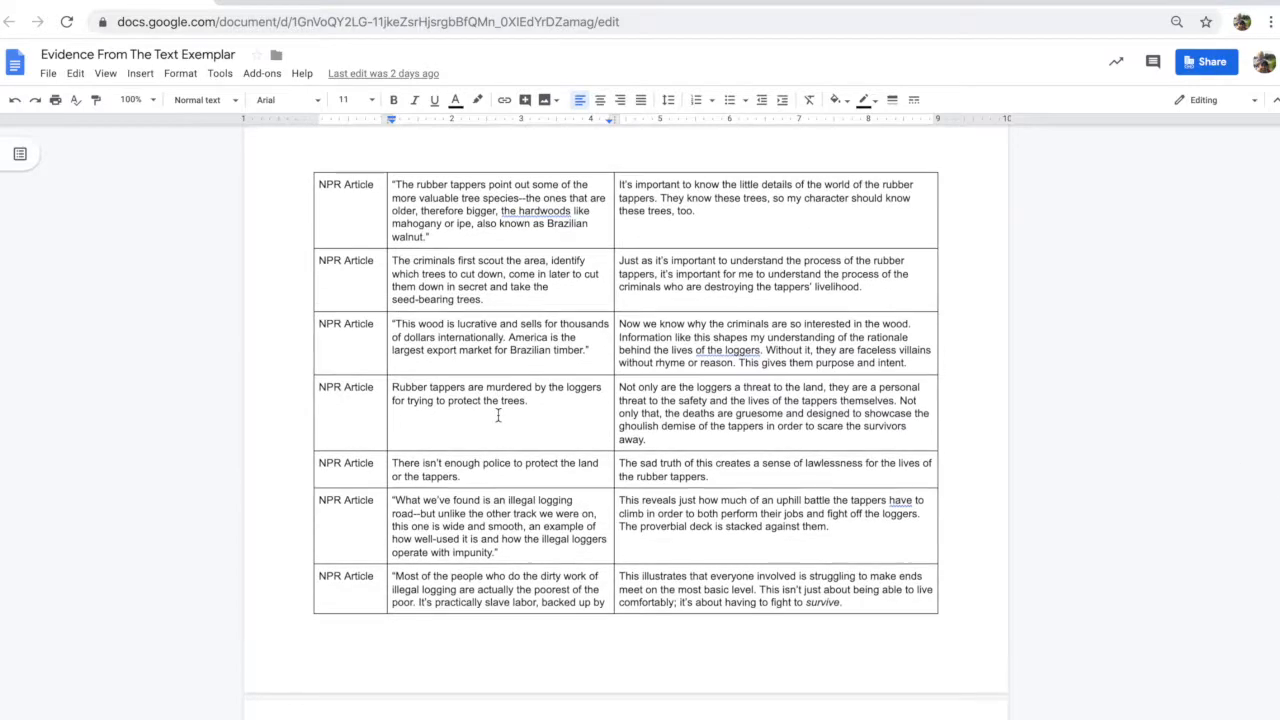